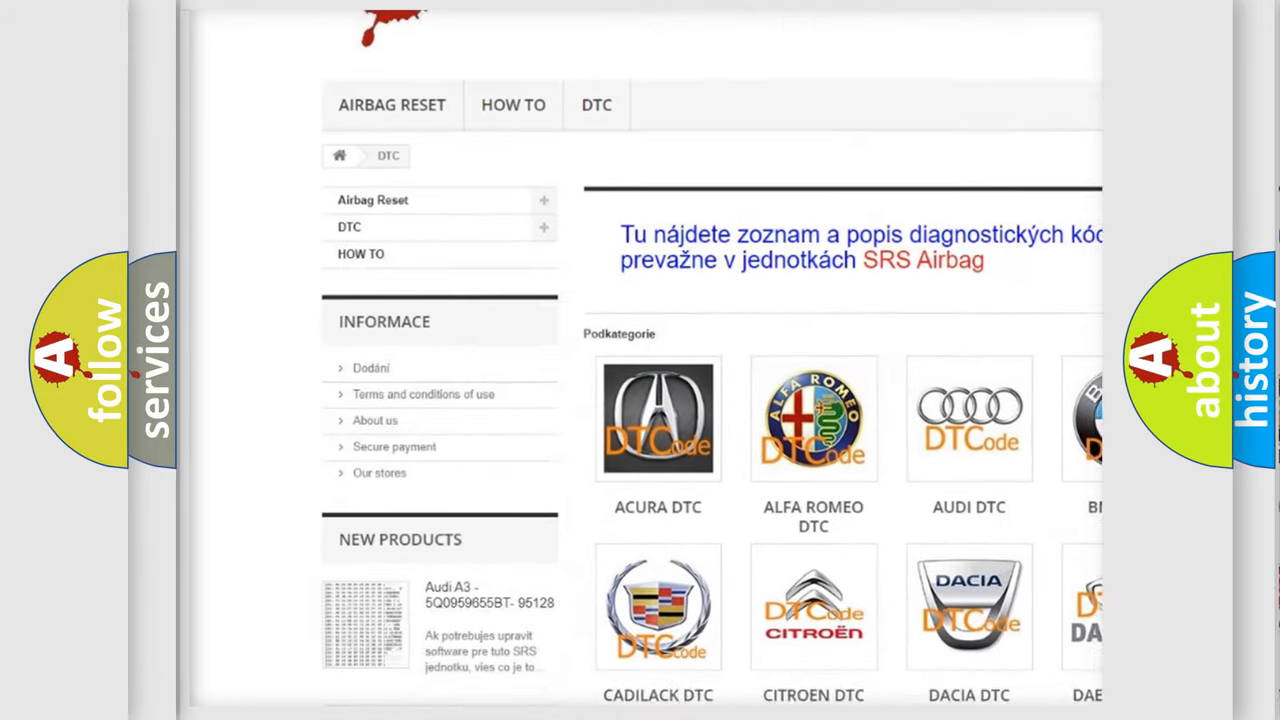
{"action": "scroll", "scroll_direction": "down", "scroll_amount": 3}
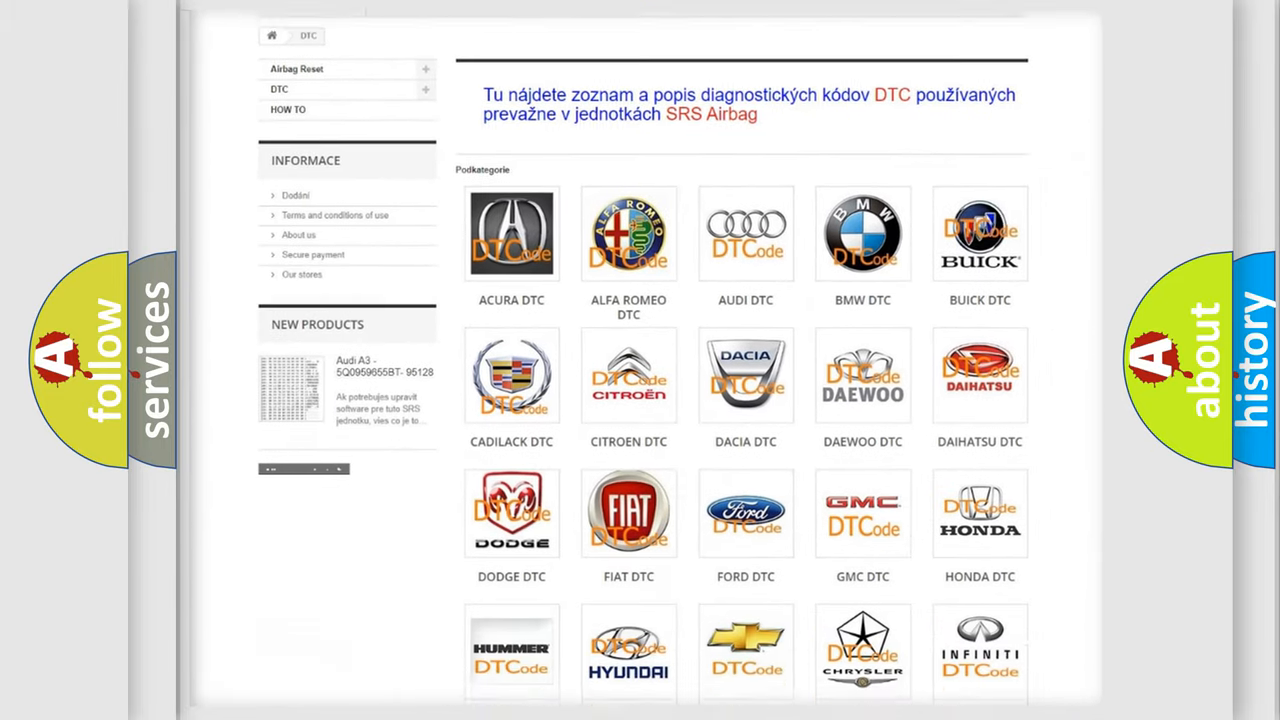
{"action": "scroll", "scroll_direction": "down", "scroll_amount": 3}
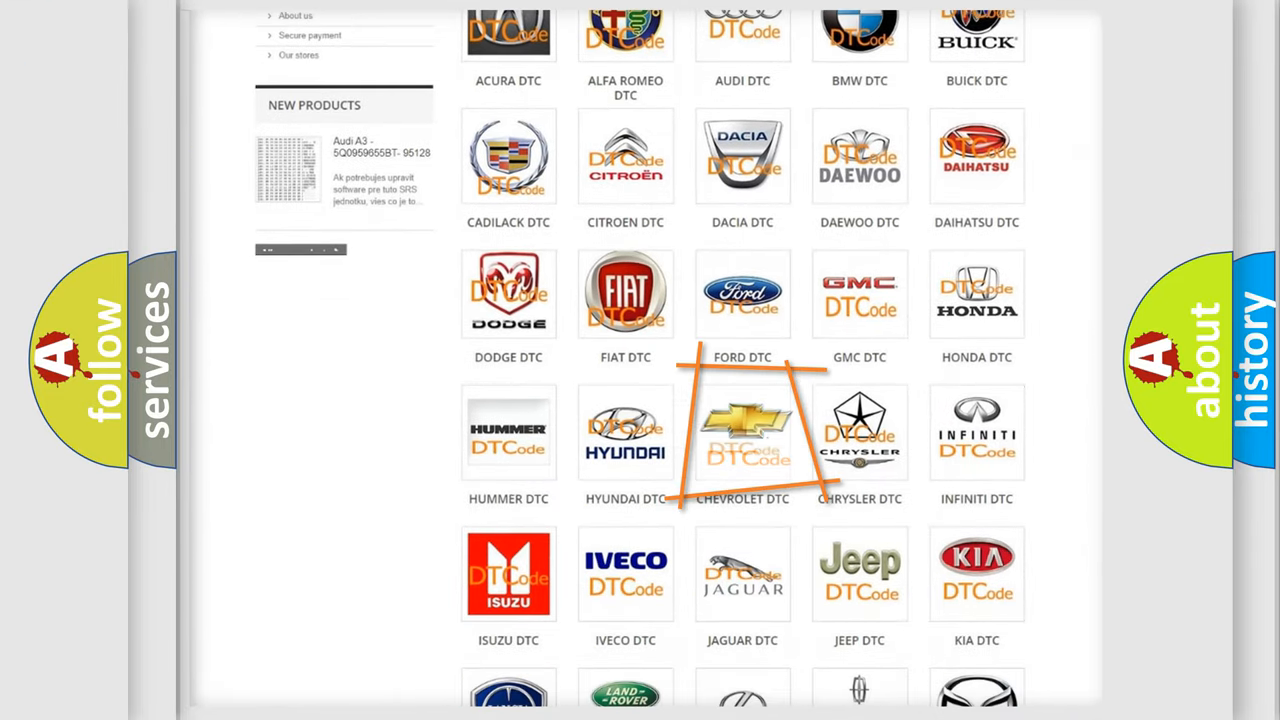